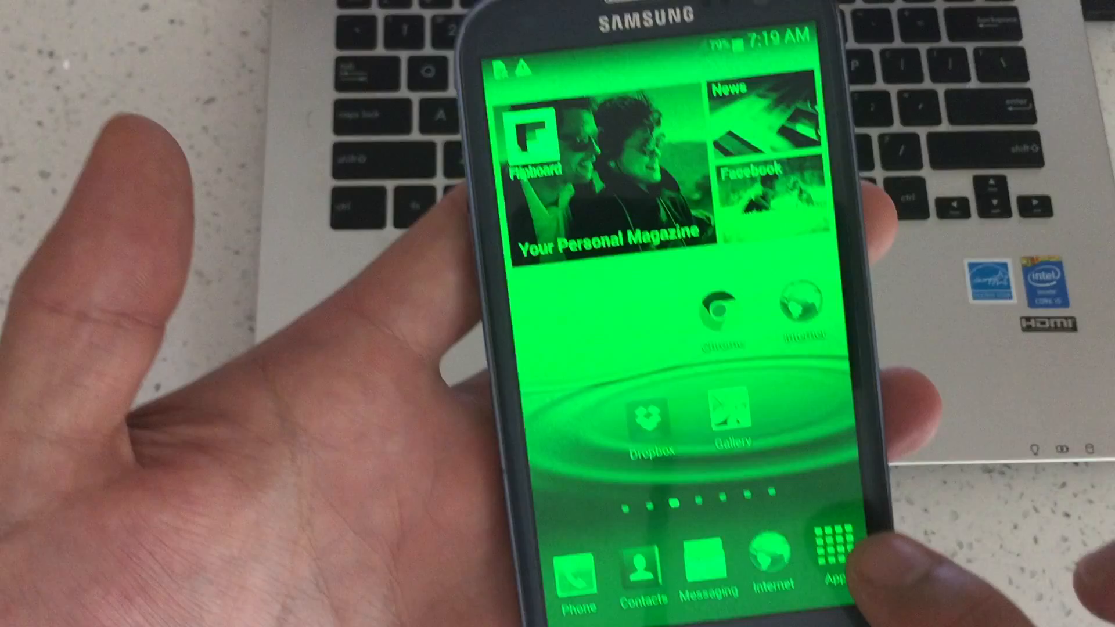
# Step: Show all installed apps and switch the app drawer into Uninstall mode
pyautogui.click(839, 555)
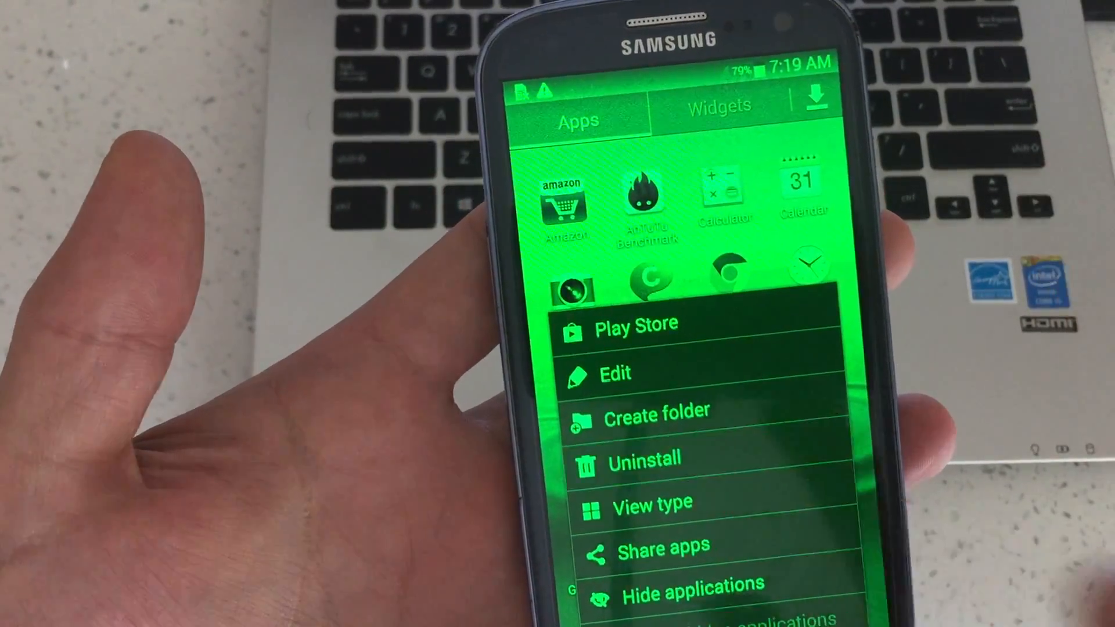
pyautogui.click(627, 458)
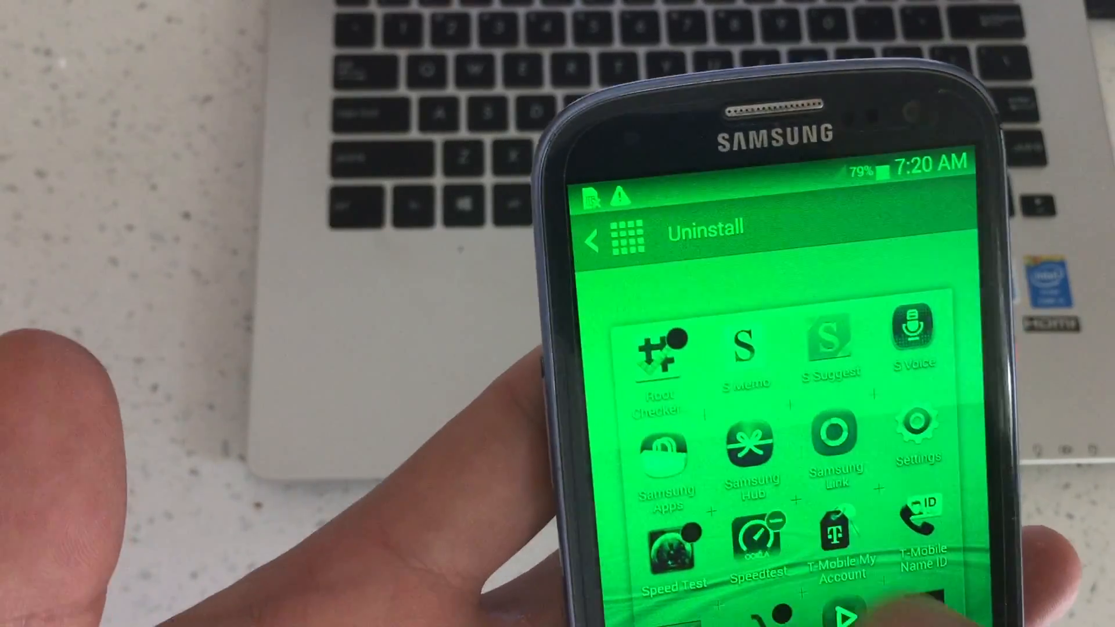
pyautogui.click(743, 547)
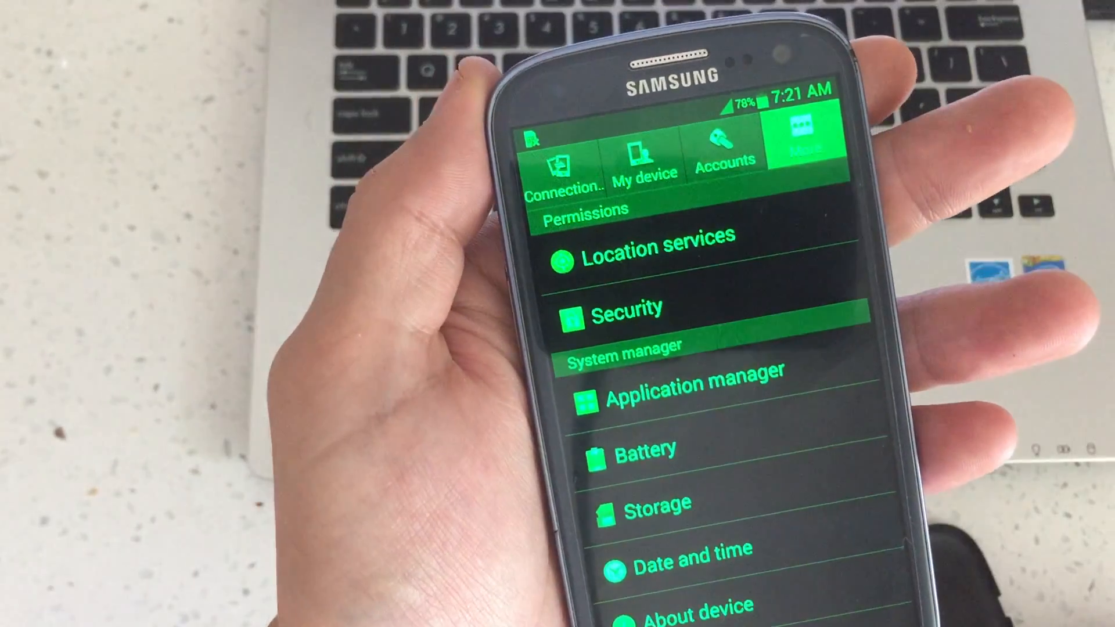
# Step: Enter Application manager to see the Downloaded apps list with Speed Test
pyautogui.click(692, 385)
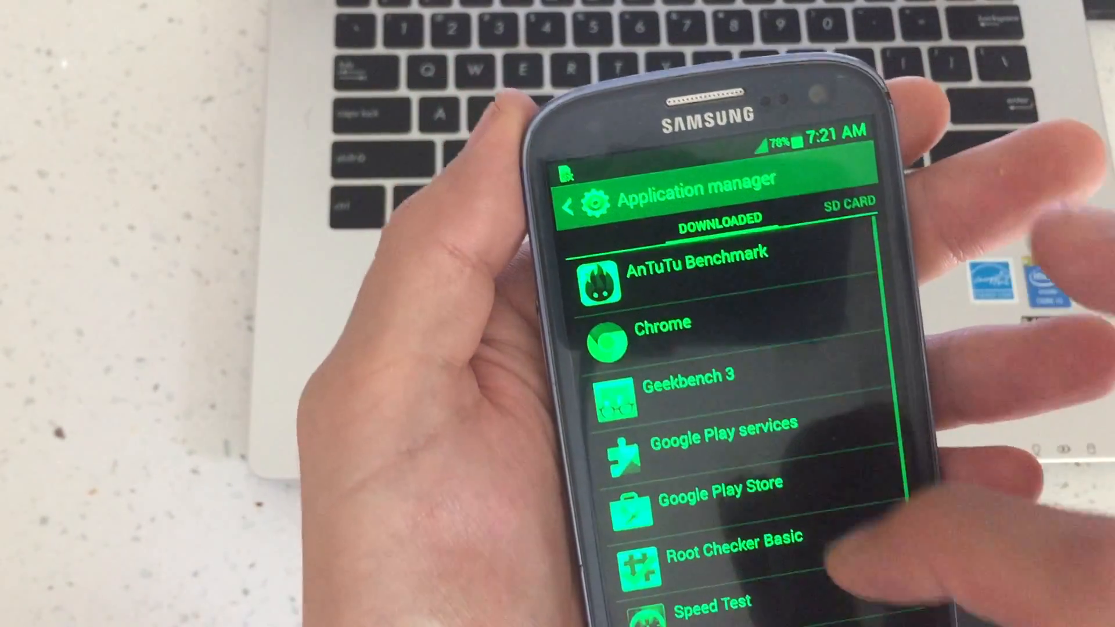
# Step: Locate Speed Test in the Downloaded list and show its App info page
pyautogui.scroll(-3)
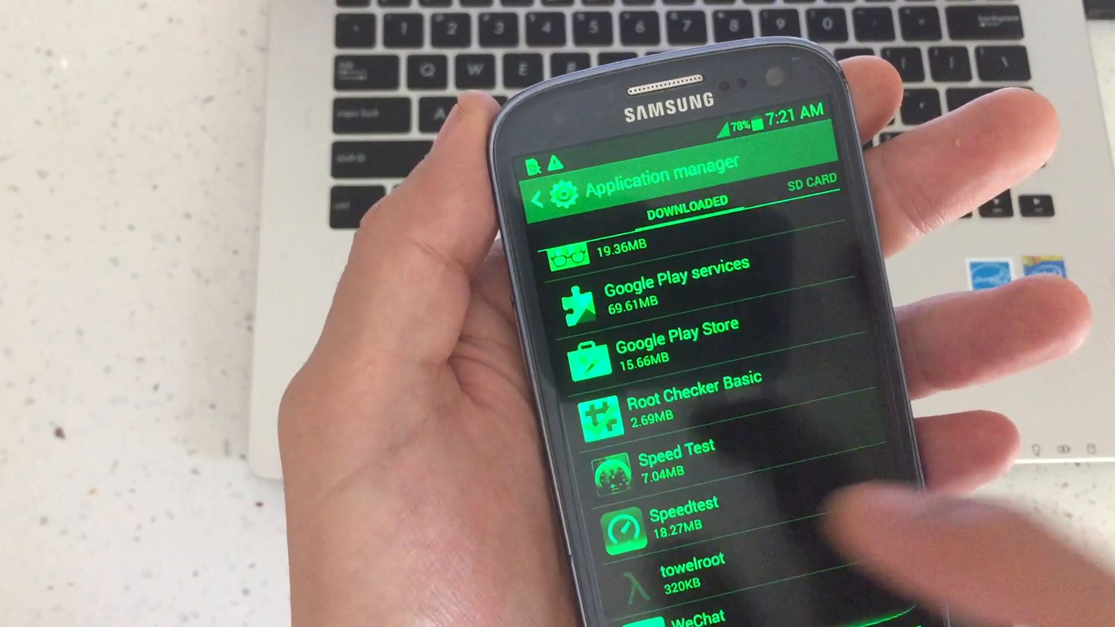
pyautogui.click(673, 459)
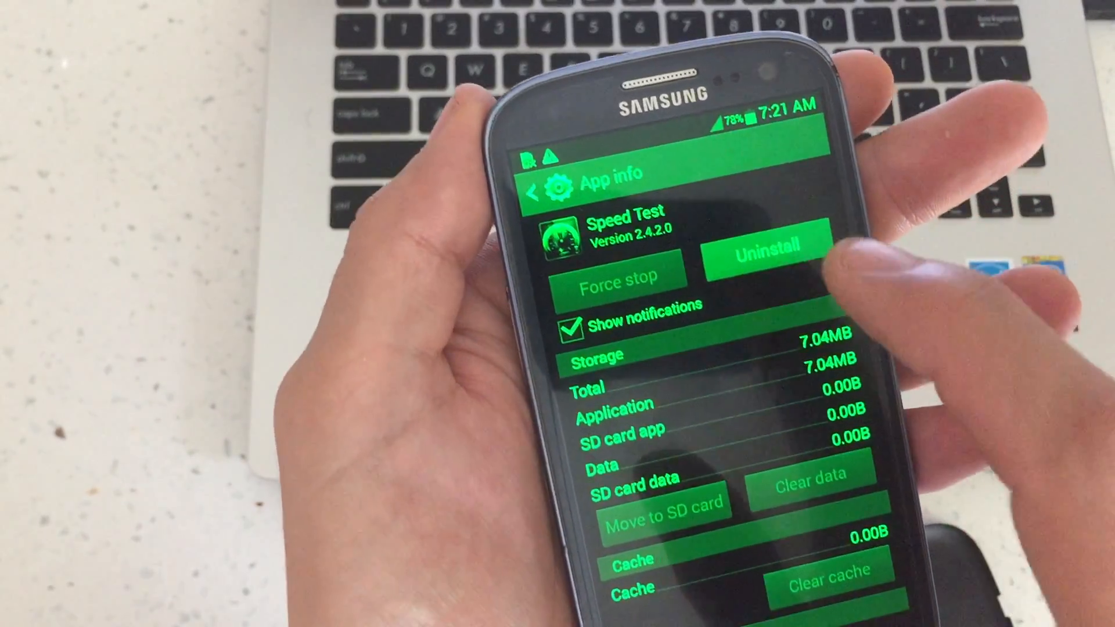